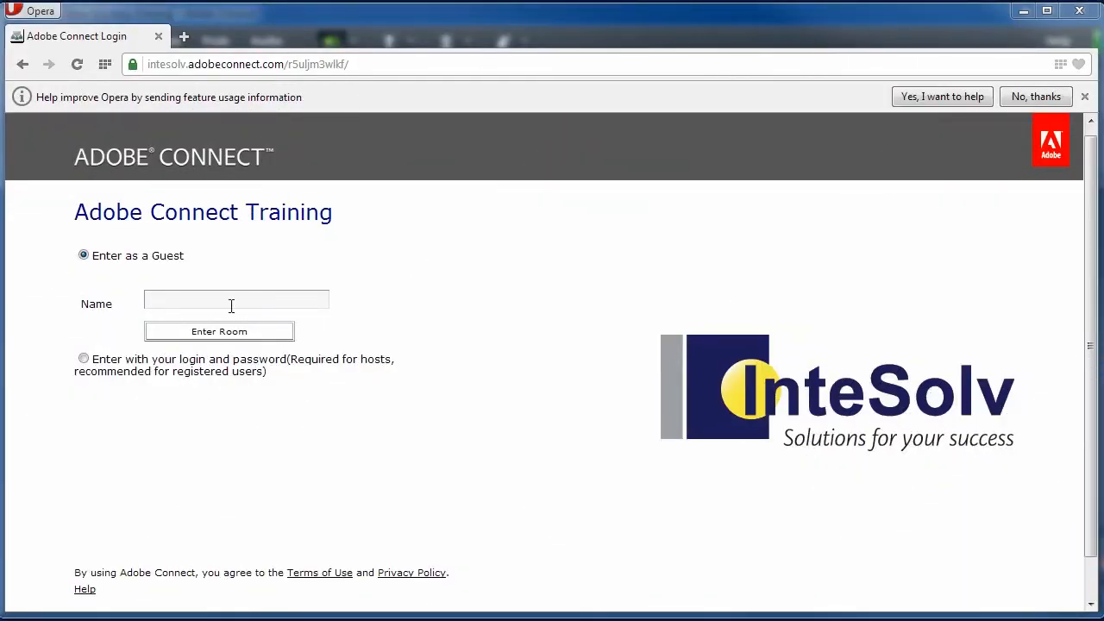
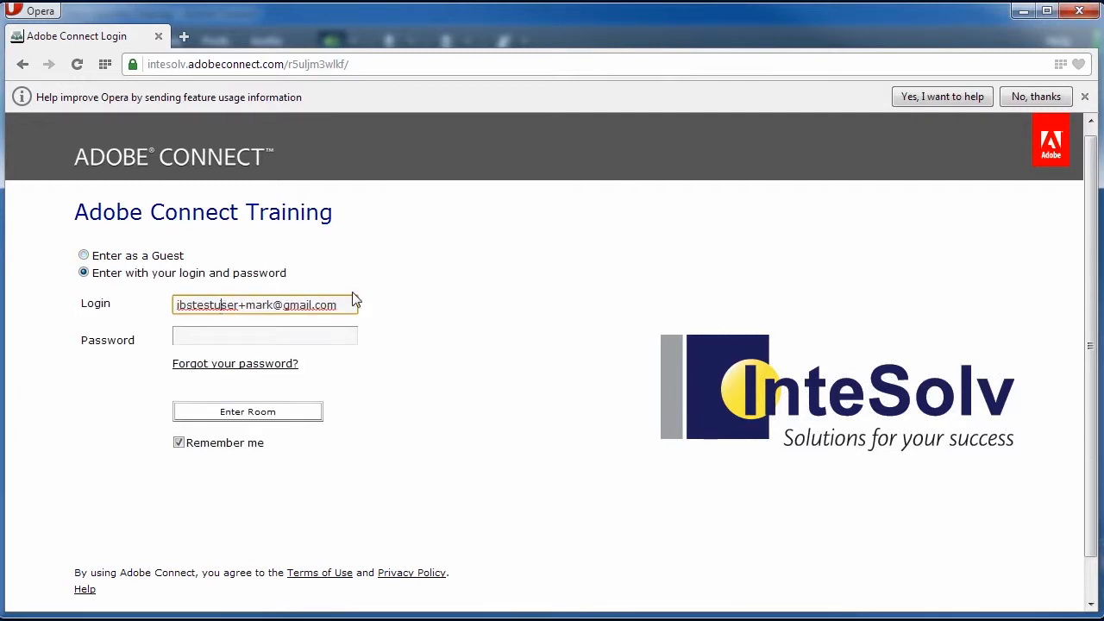
Sign in with login 'dwalker' and the password, then enter the training room.
triple_click(259, 303)
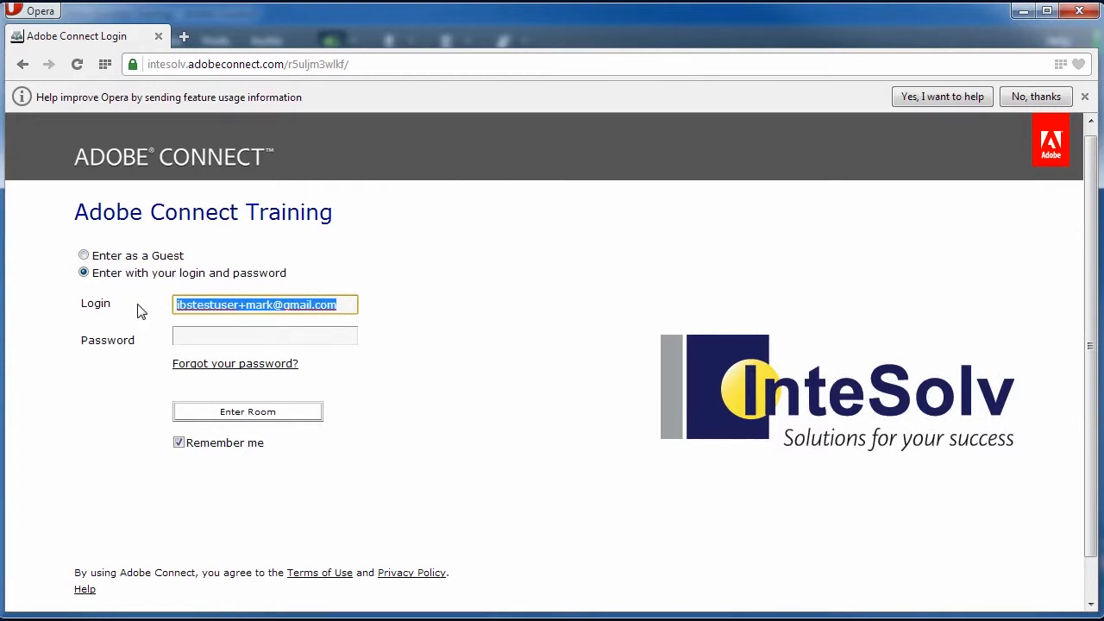
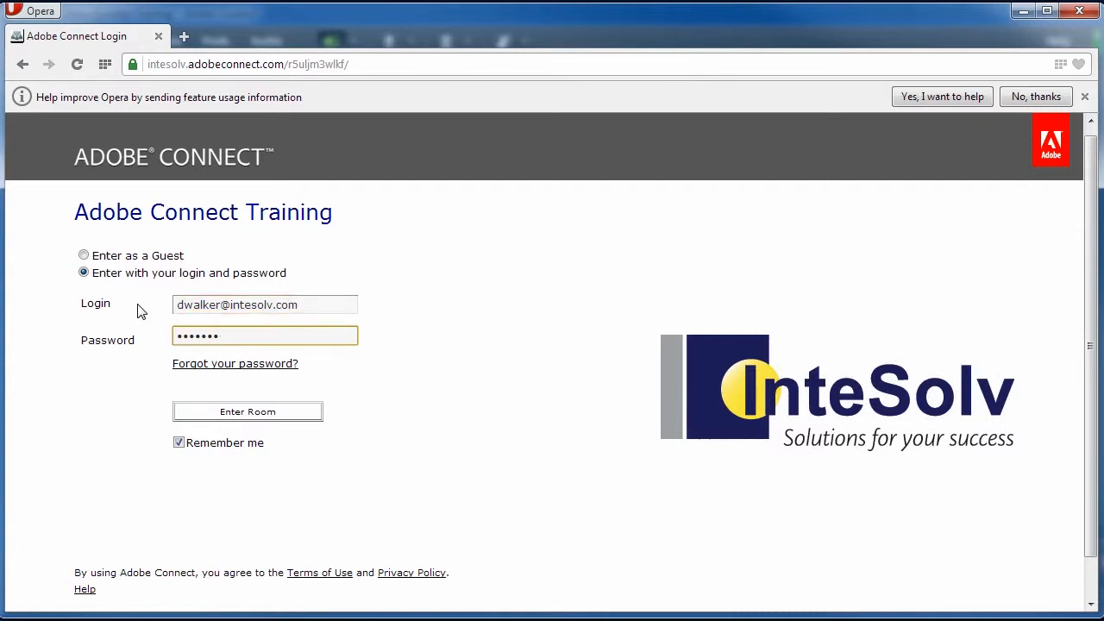
left_click(248, 410)
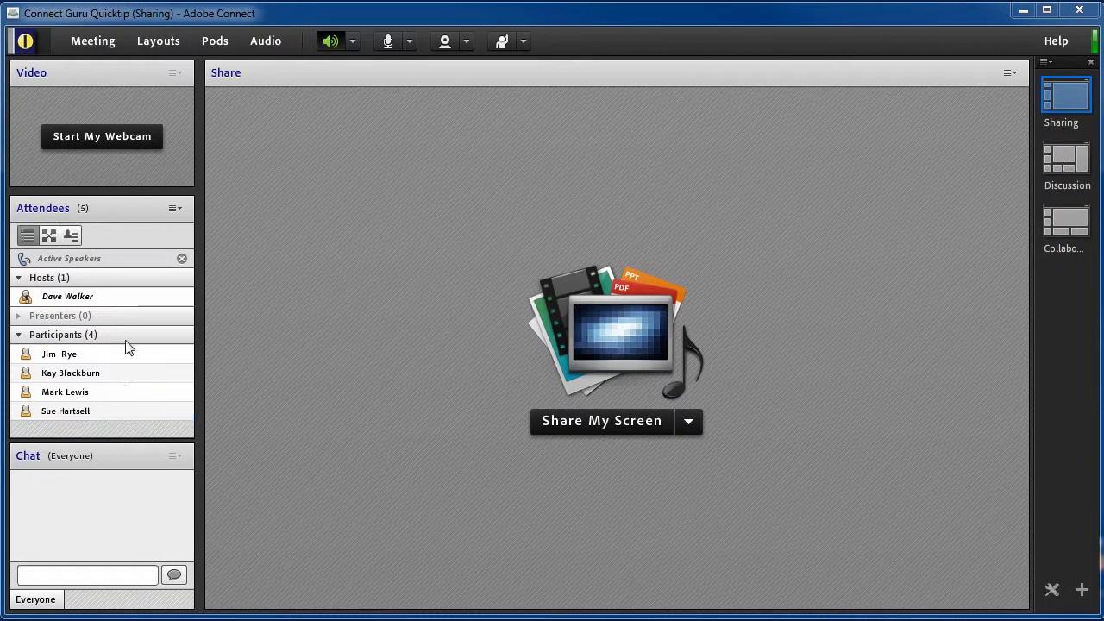
mouse_move(303, 455)
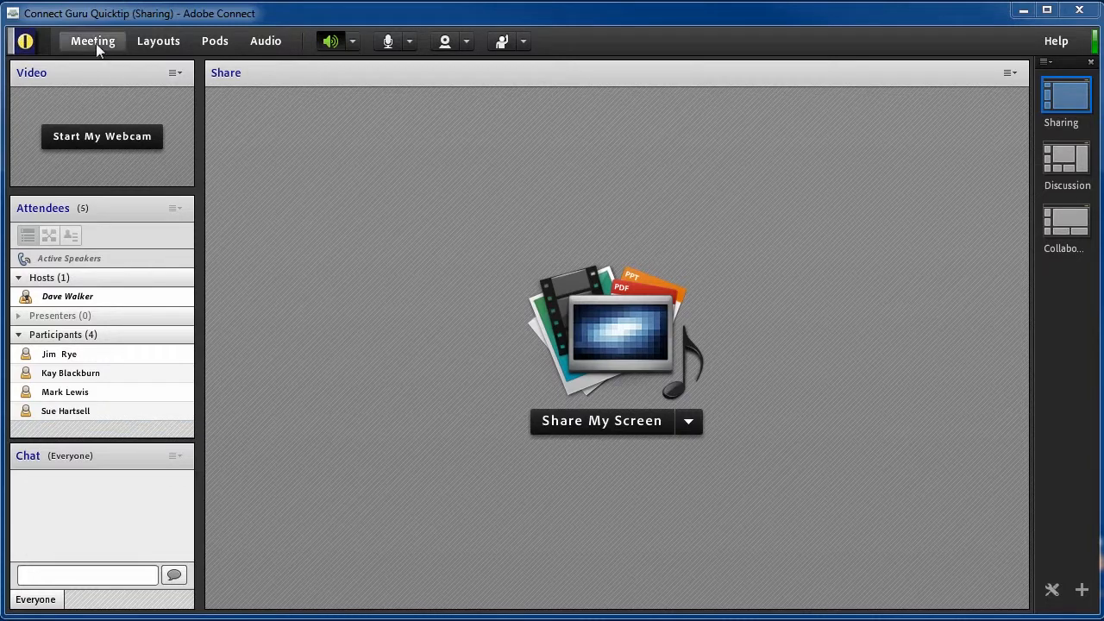
Bring up the meeting Preferences from the Meeting menu.
left_click(93, 41)
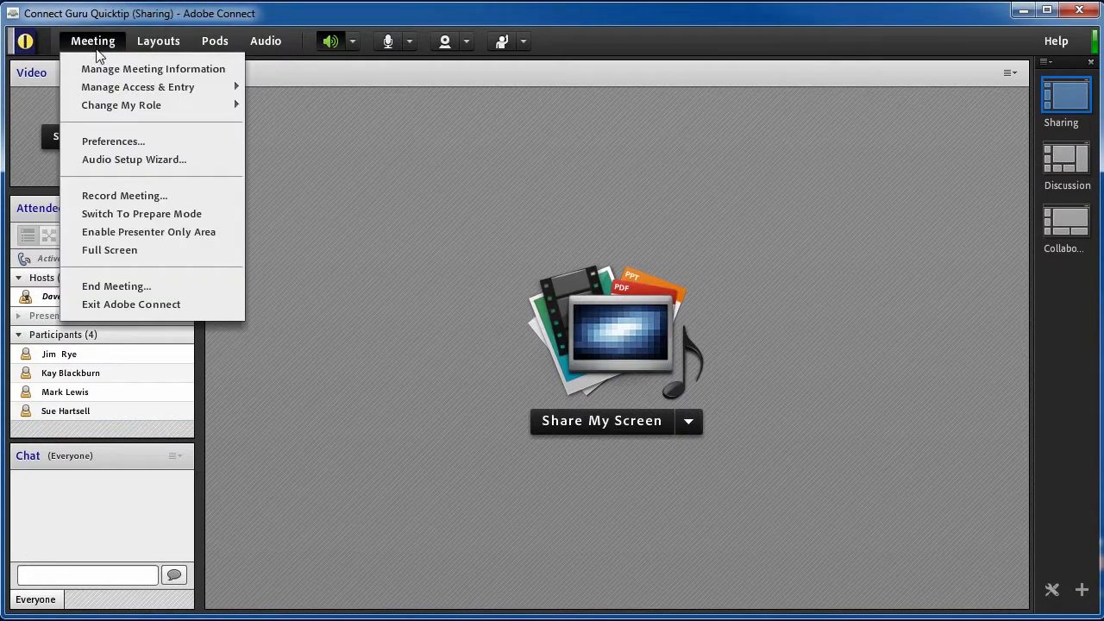
left_click(114, 142)
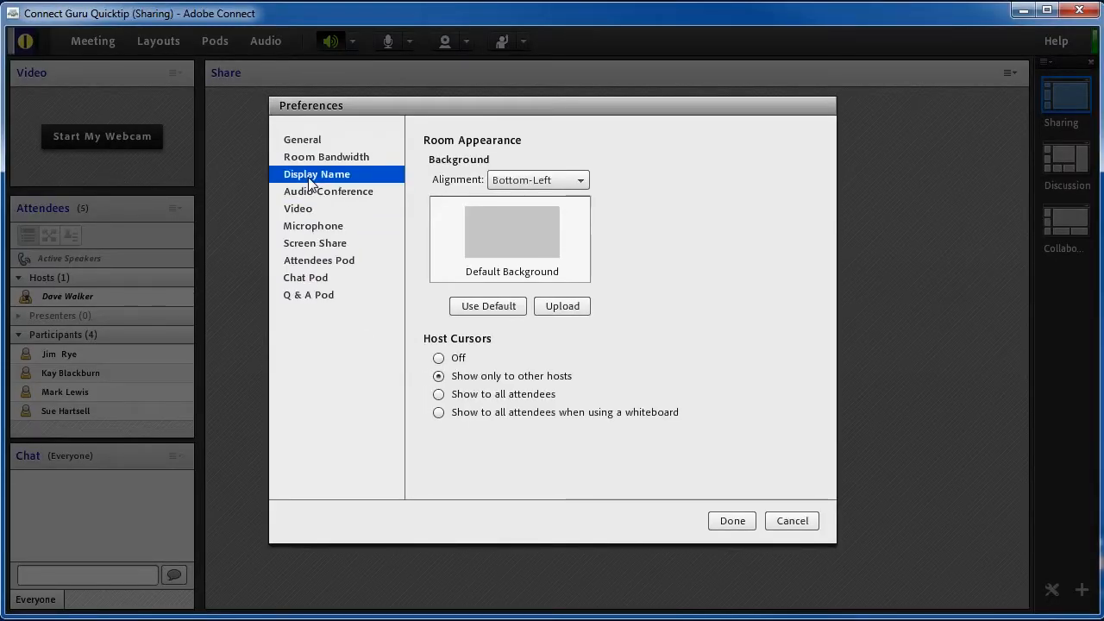
Enable a custom Display Name format and add Company to the displayed fields.
left_click(318, 173)
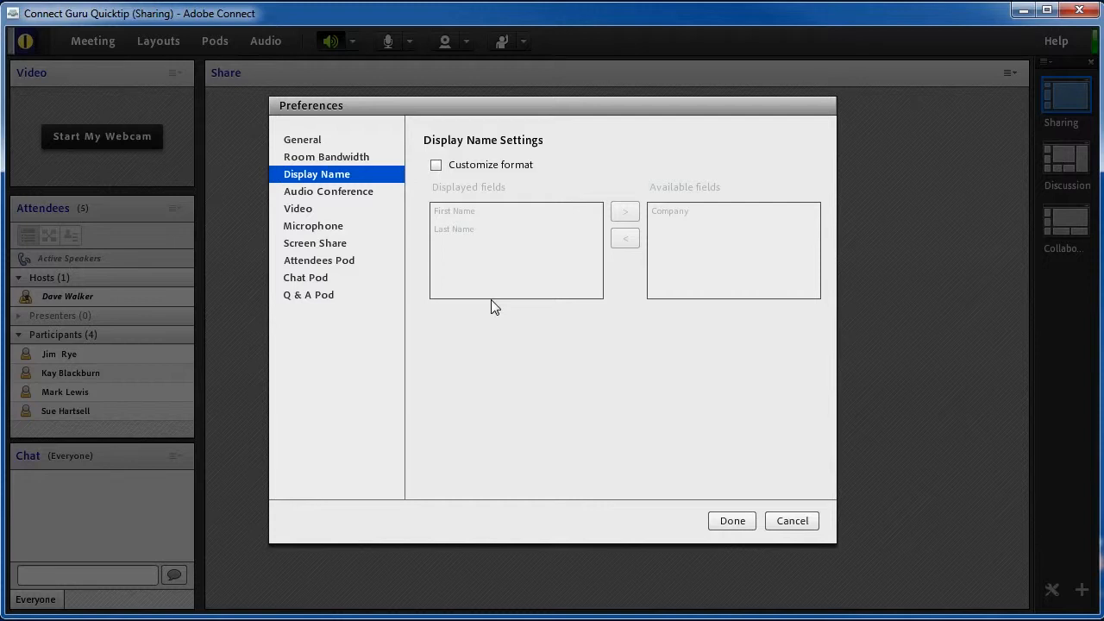
left_click(435, 166)
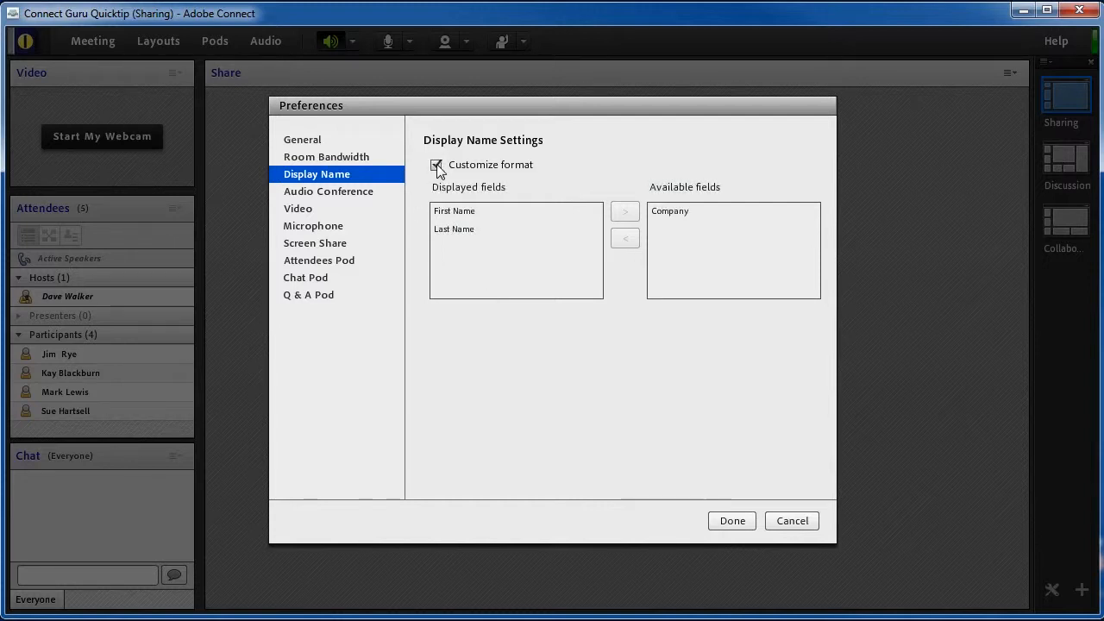
left_click(436, 165)
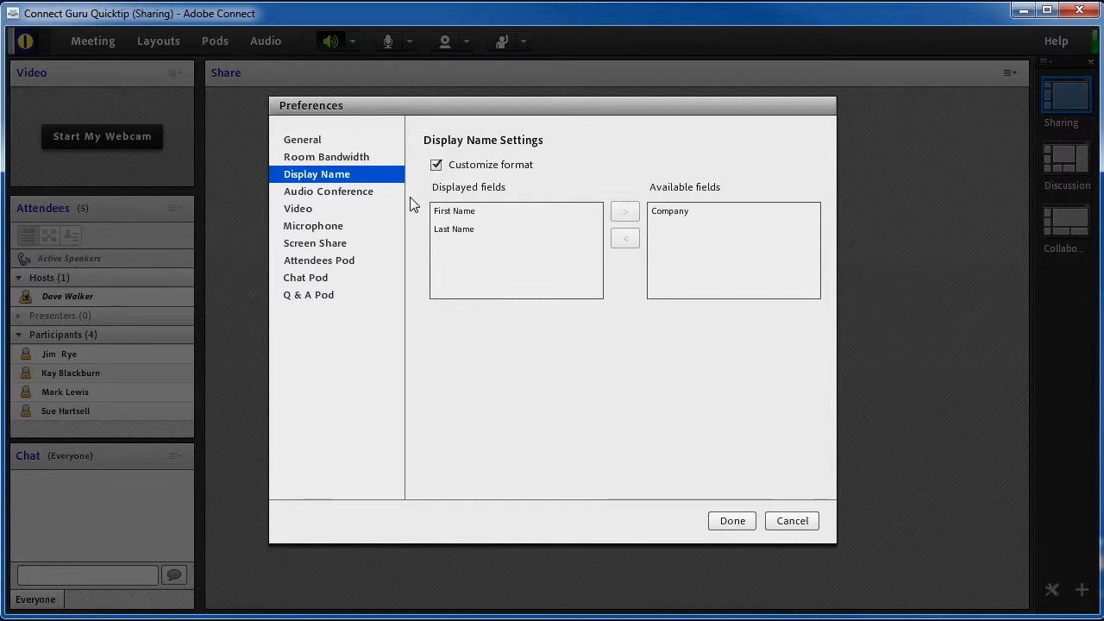
mouse_move(412, 234)
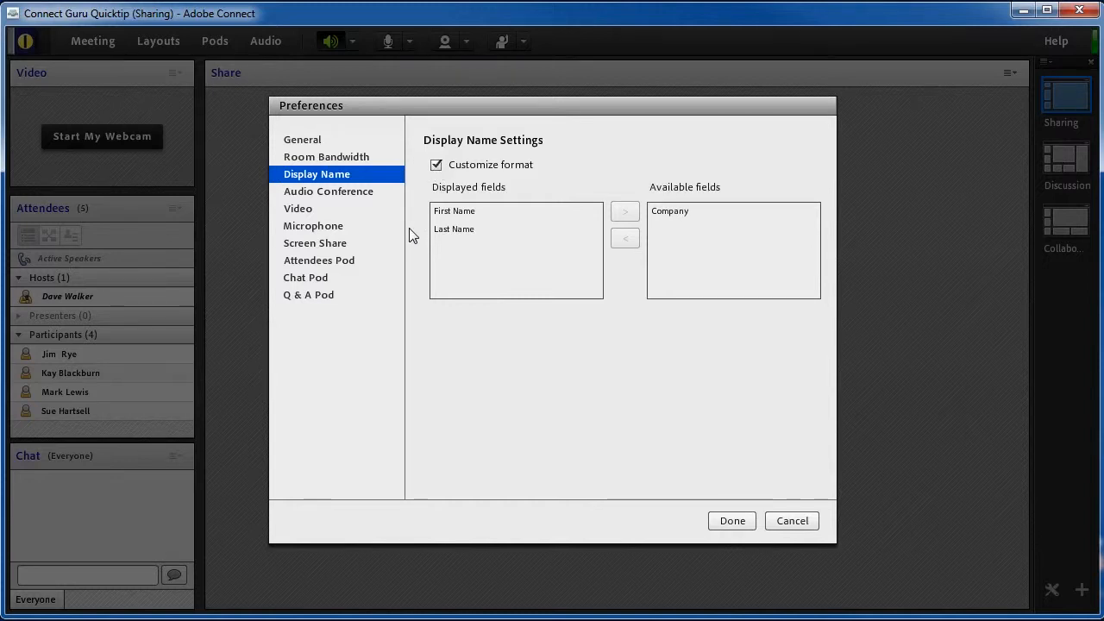
mouse_move(559, 141)
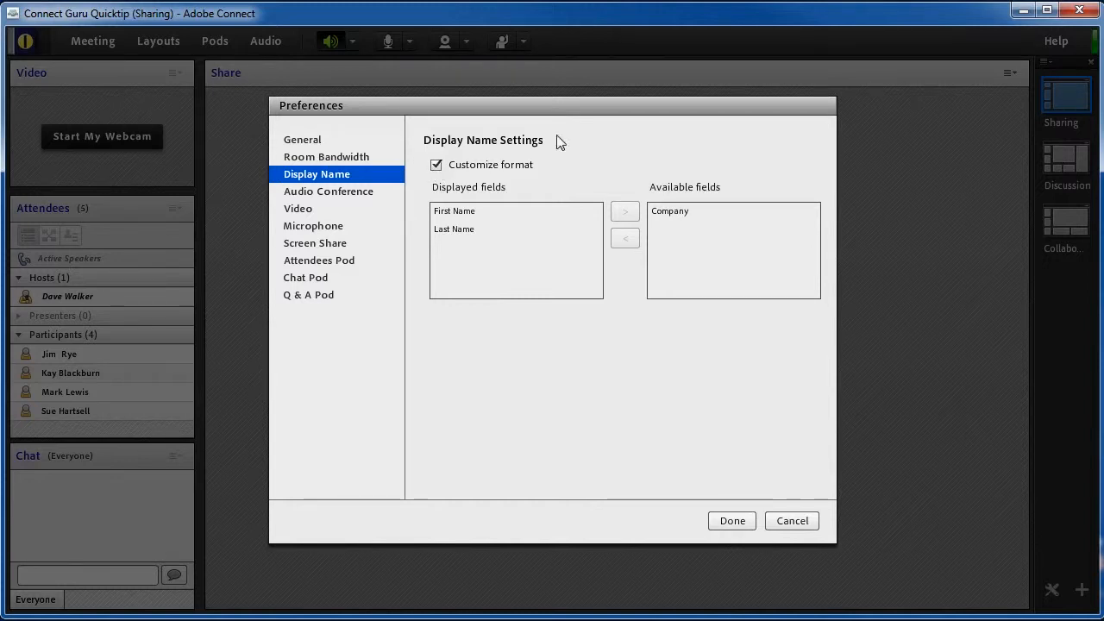
left_click(733, 210)
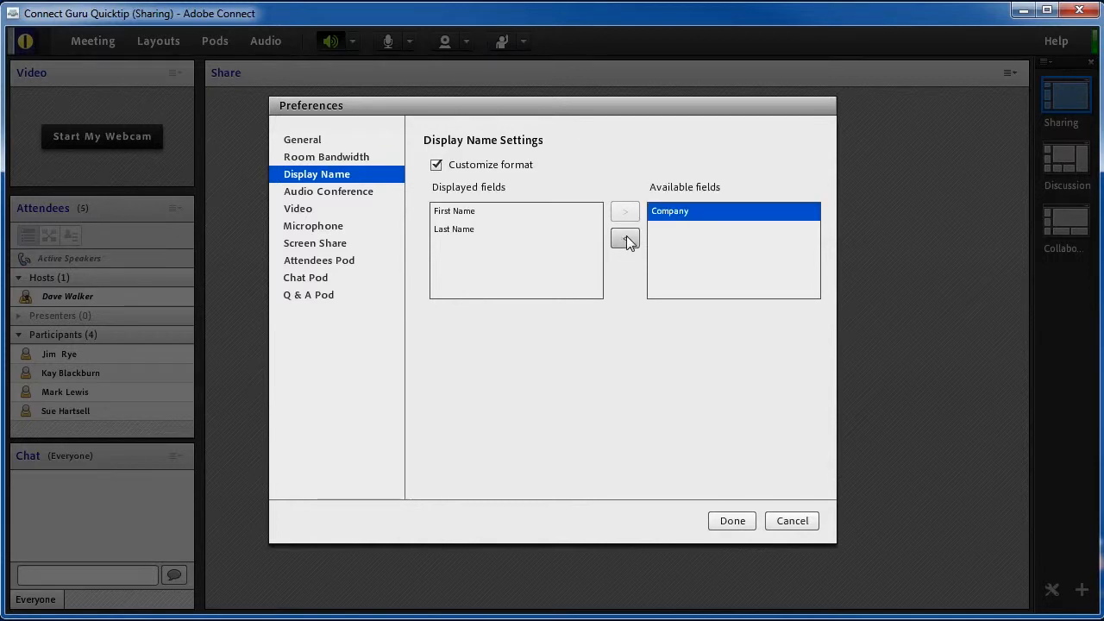
left_click(624, 238)
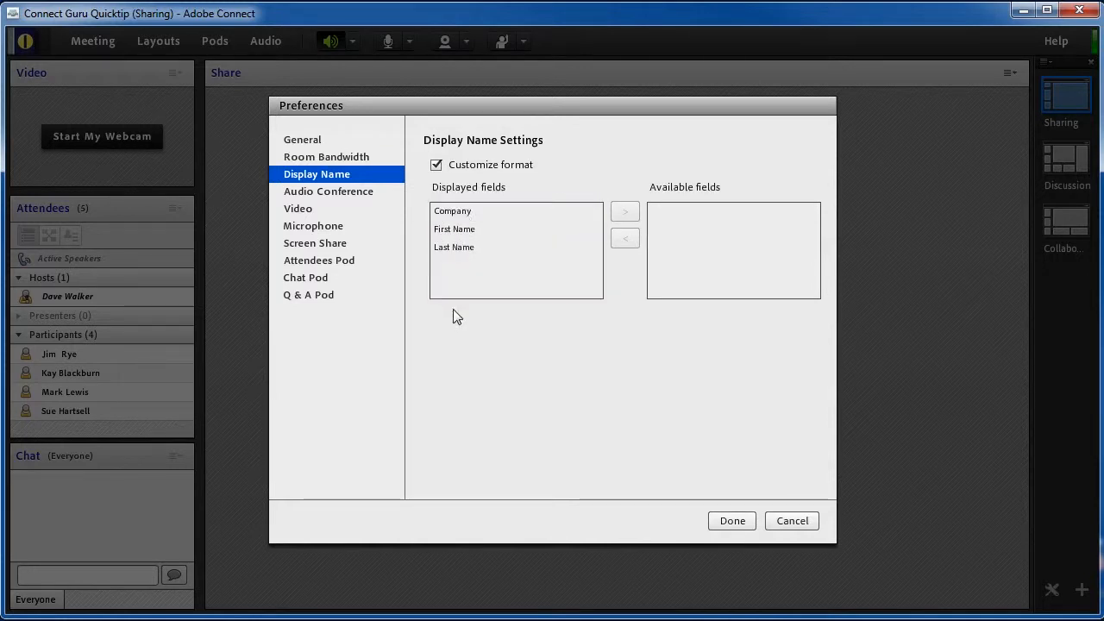
mouse_move(711, 475)
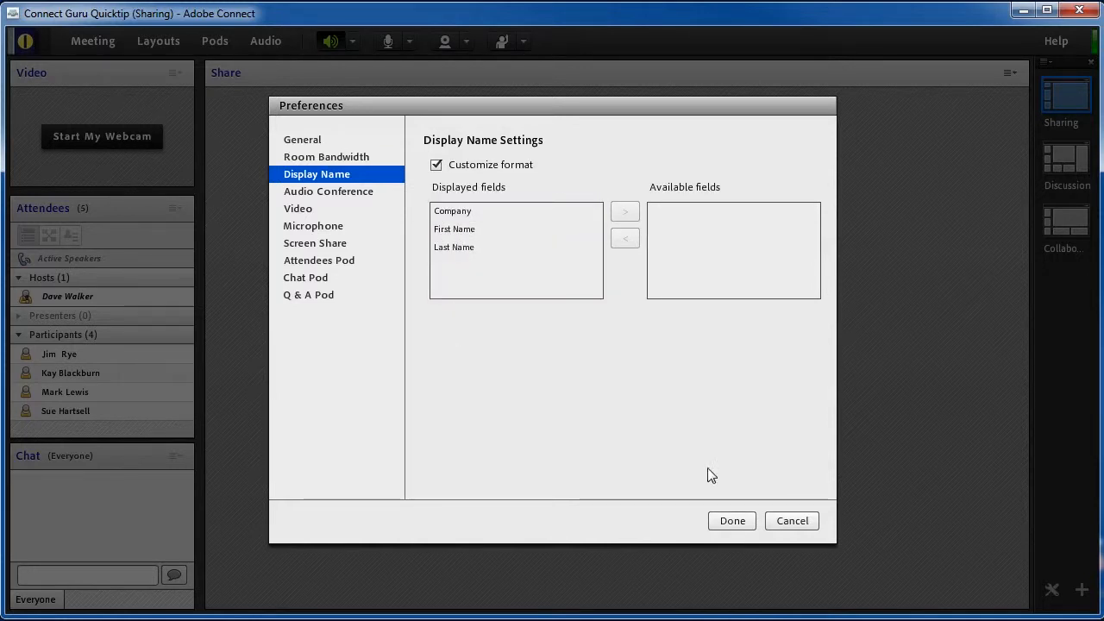
Apply the format so attendees read like 'ABC Company Jim Rye'.
left_click(732, 521)
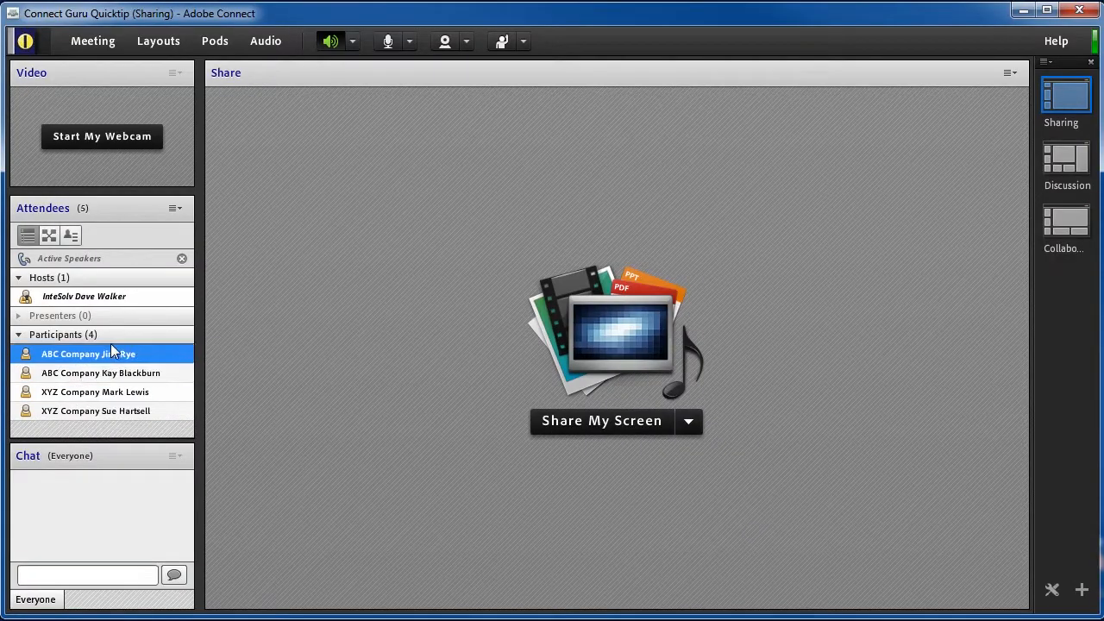
left_click(96, 411)
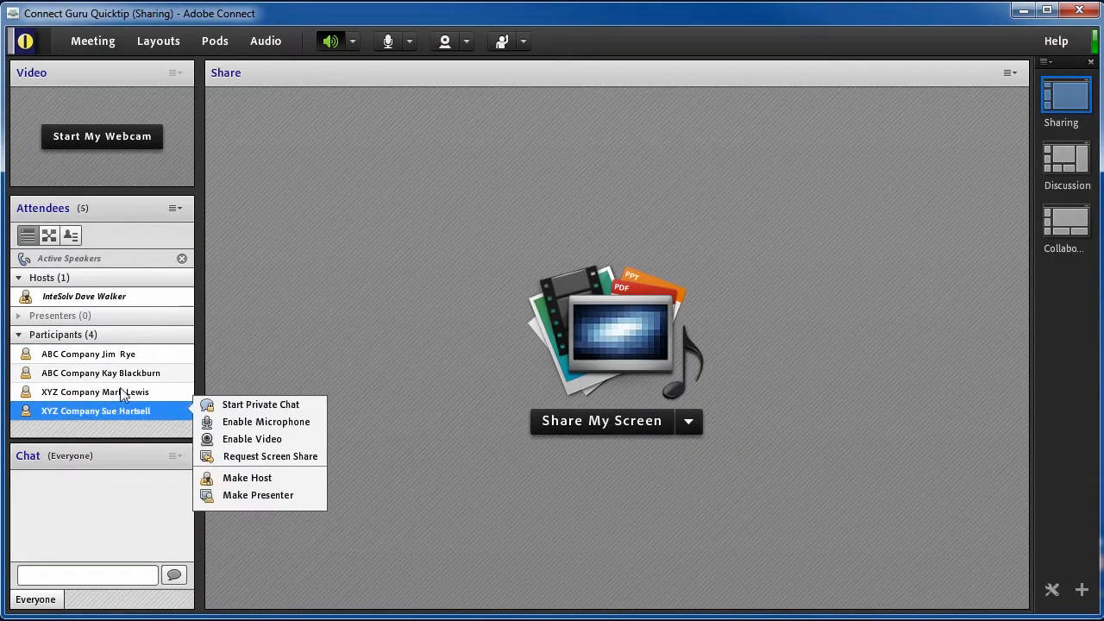
left_click(93, 41)
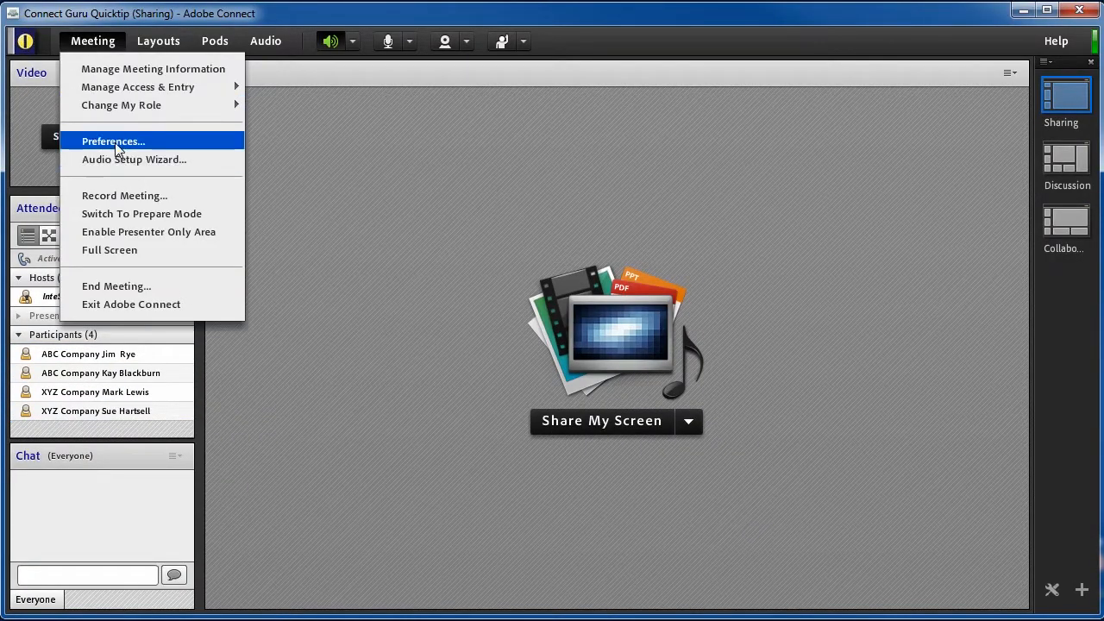
Set the Company separator to square brackets, giving names like '[ABC Company] Jim Rye'.
left_click(114, 142)
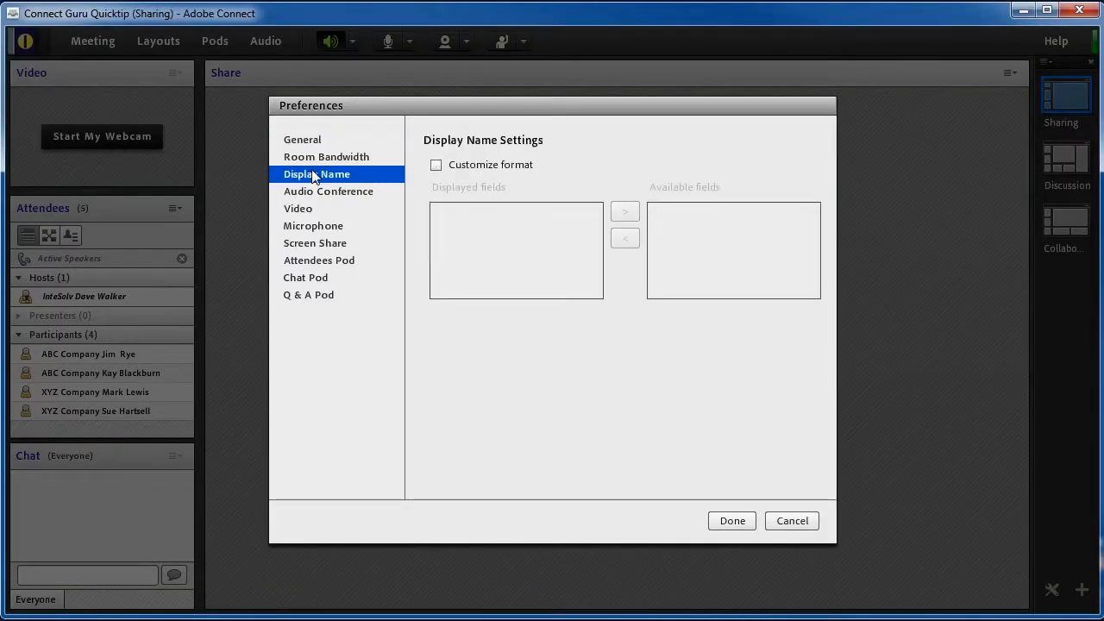
left_click(435, 165)
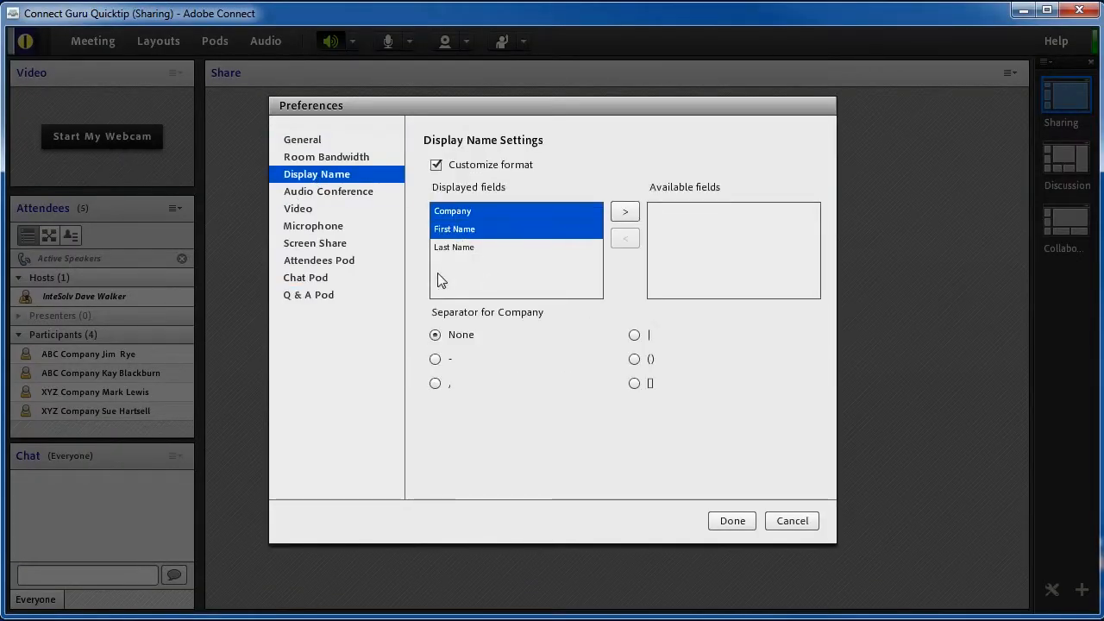
left_click(434, 359)
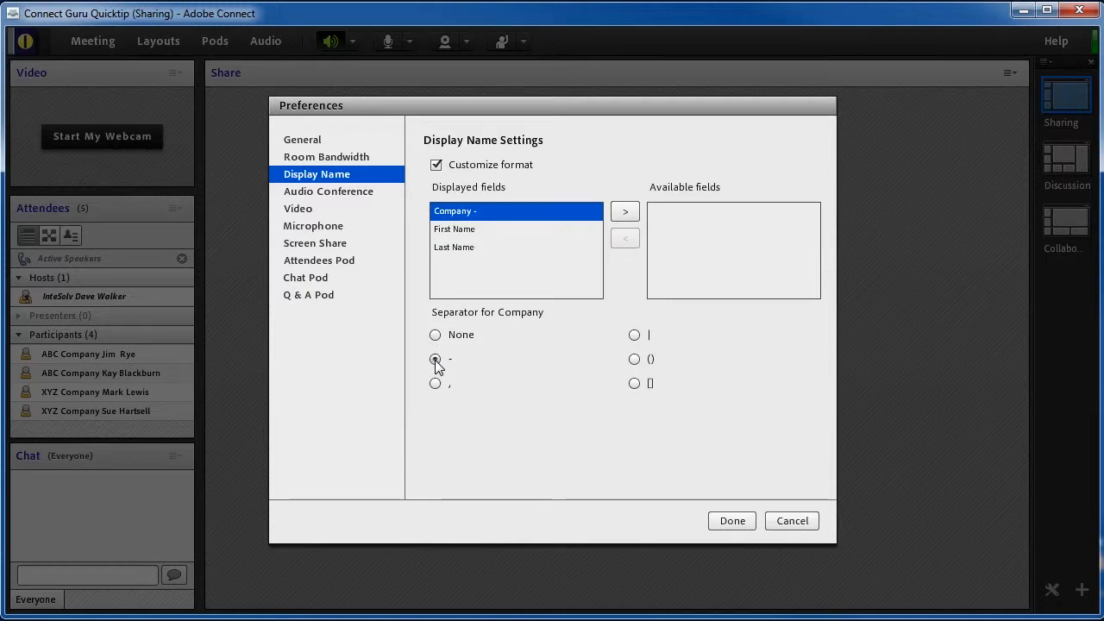
left_click(435, 383)
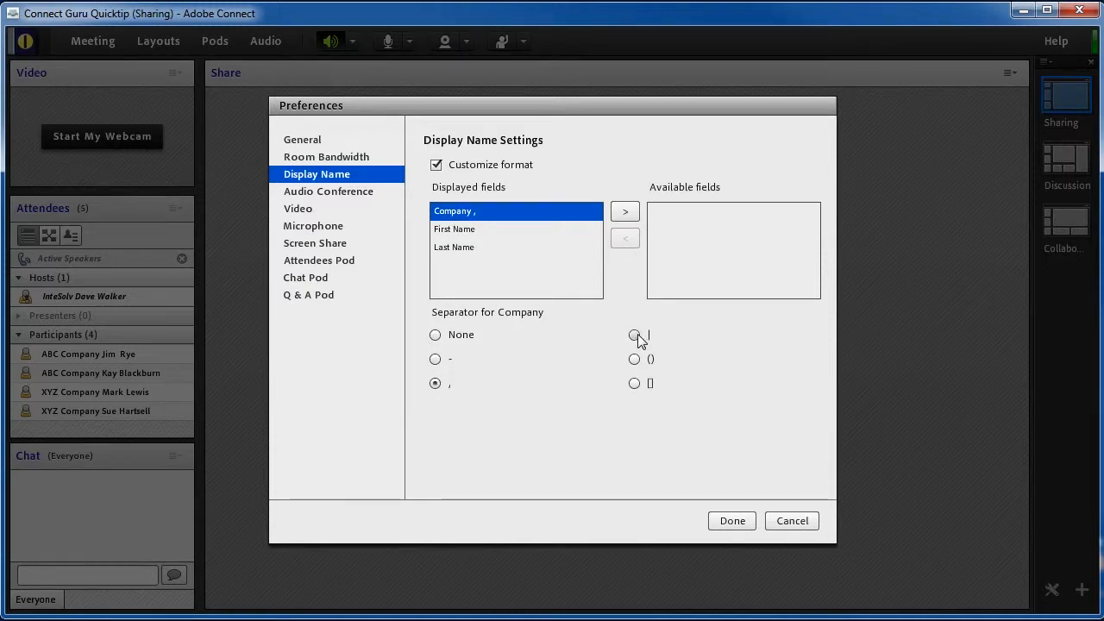
left_click(635, 359)
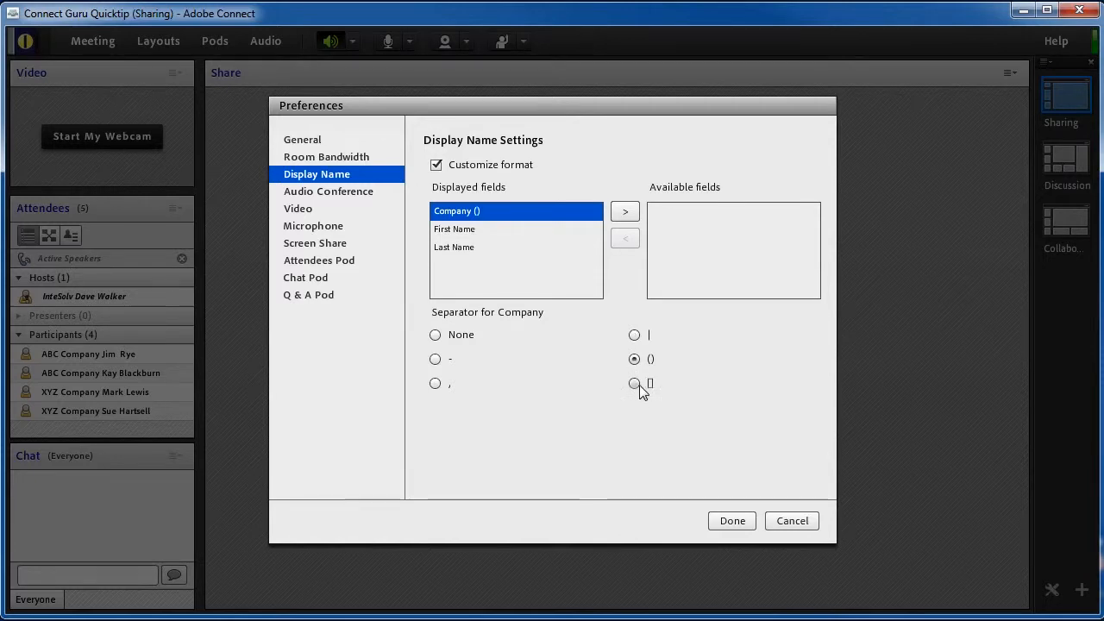
left_click(731, 521)
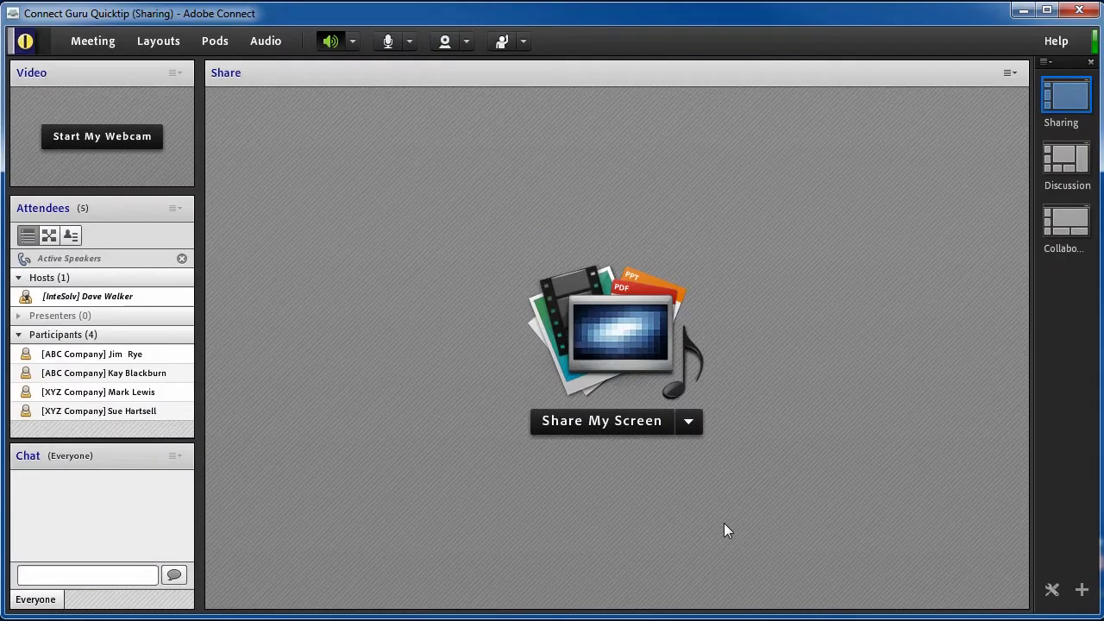
Reopen the Meeting menu over the room.
left_click(98, 392)
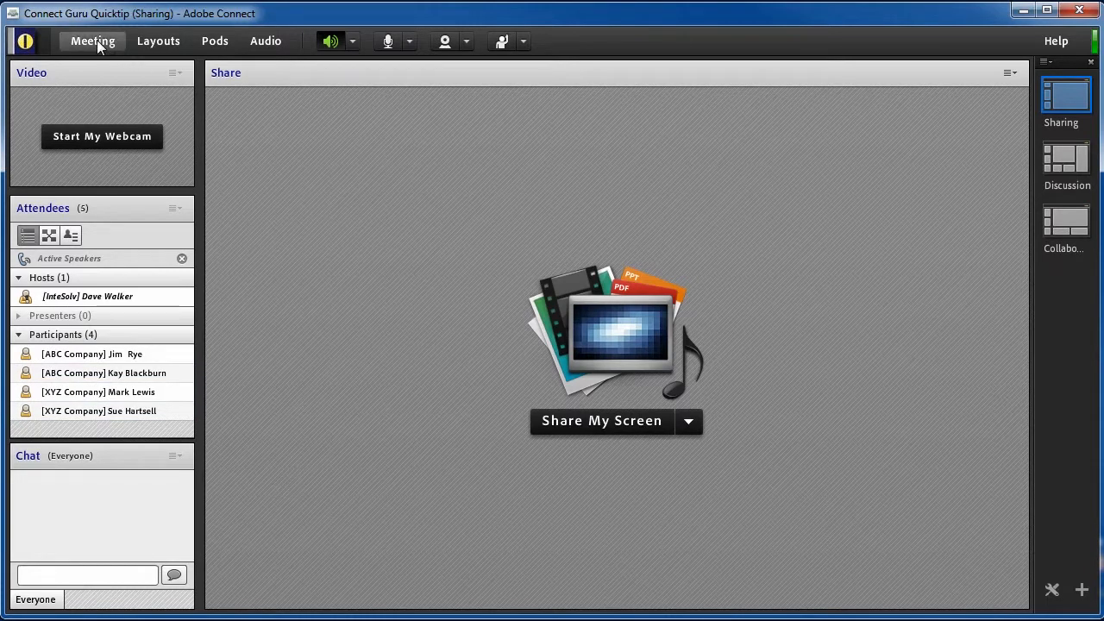
left_click(93, 42)
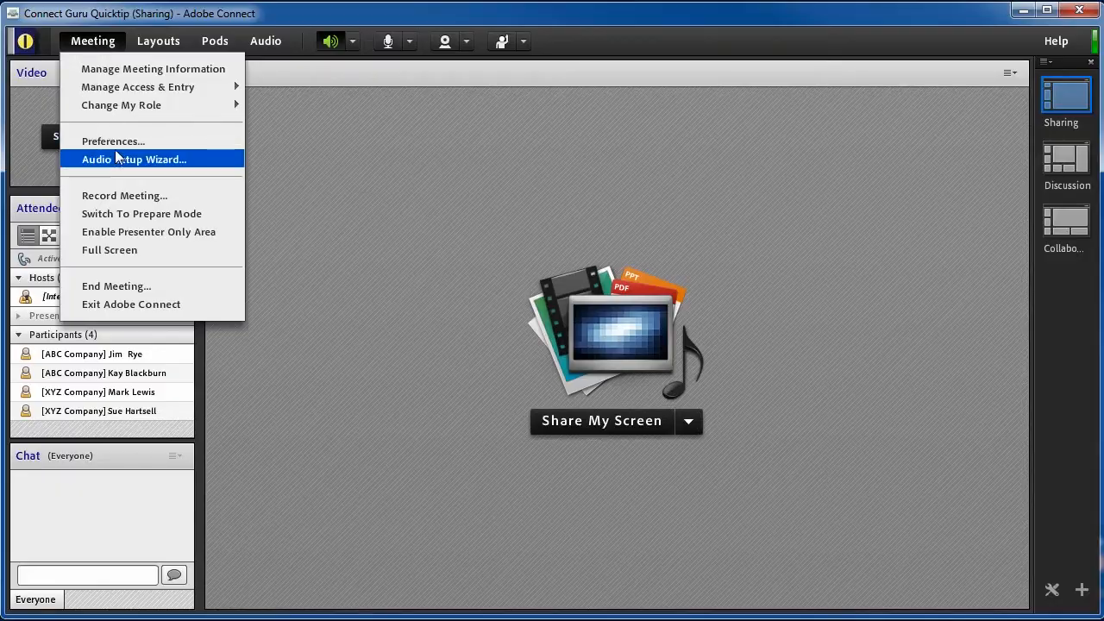
Sort the Attendees pod by Company, then First Name and Last Name.
left_click(114, 141)
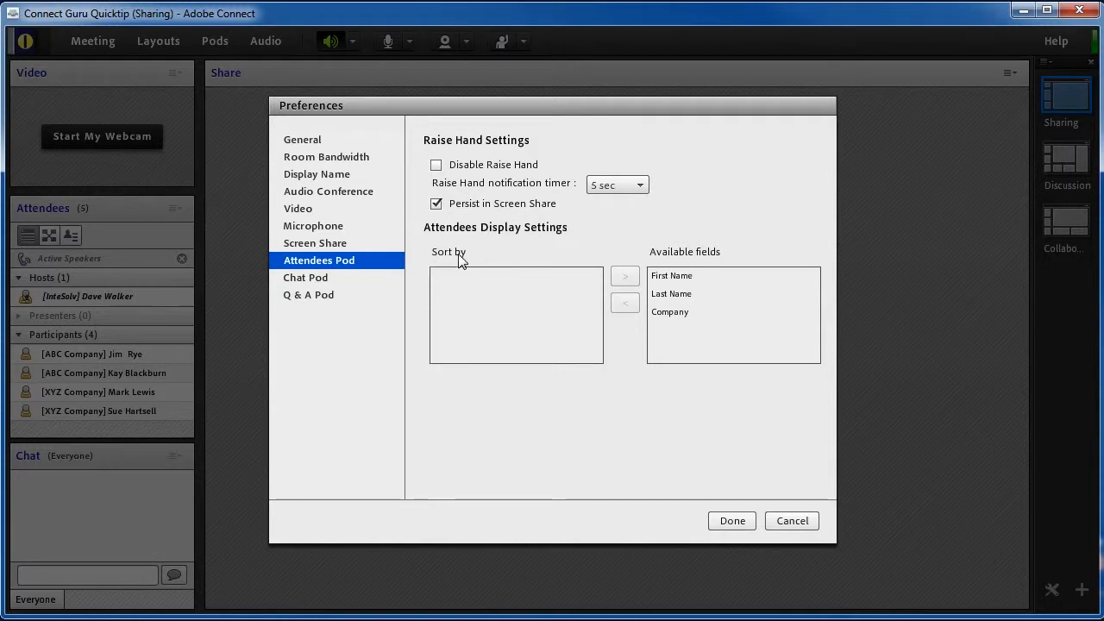
mouse_move(464, 262)
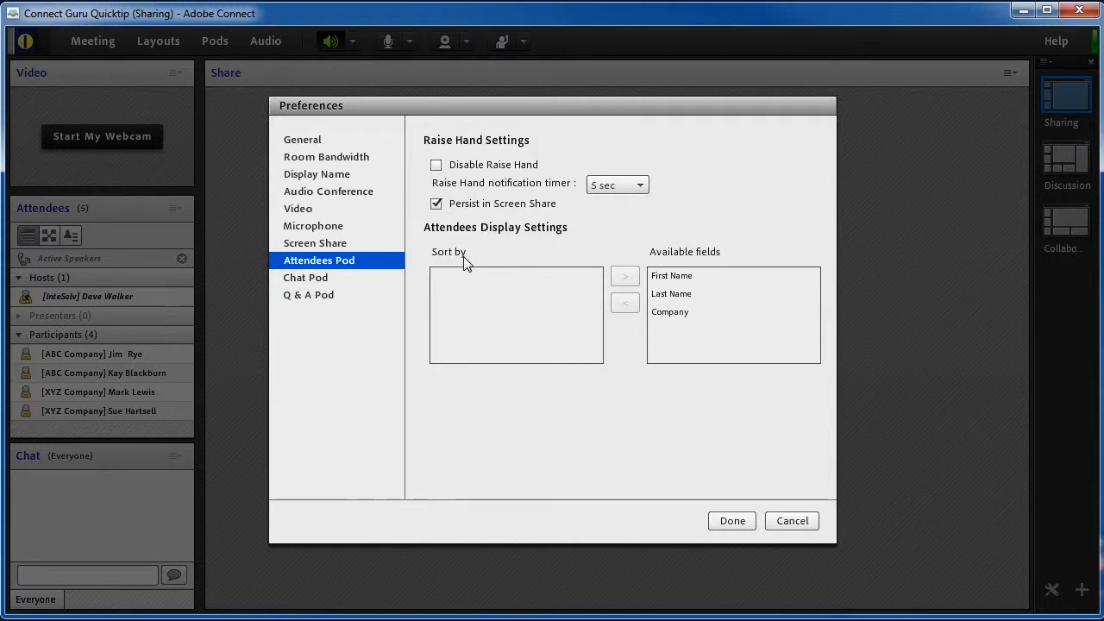
left_click(669, 311)
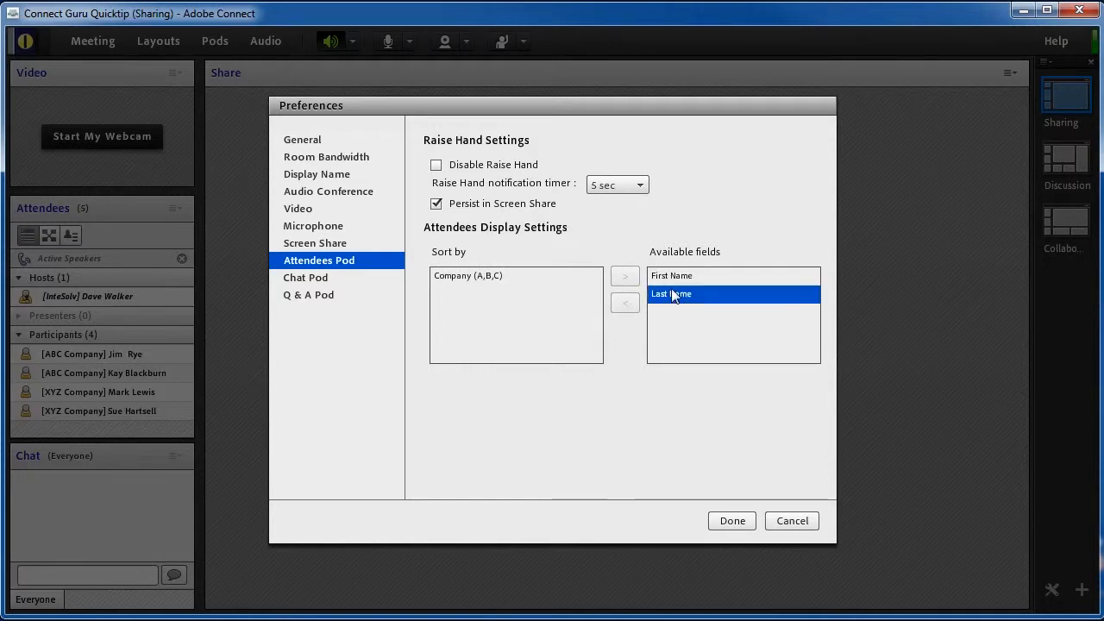
left_click(673, 276)
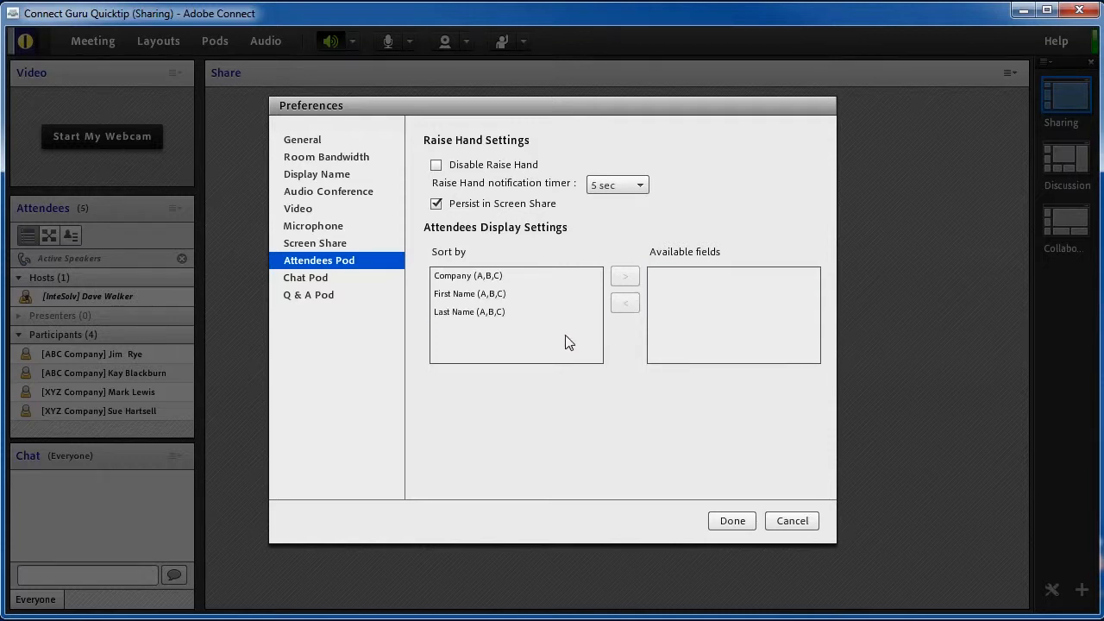
mouse_move(721, 482)
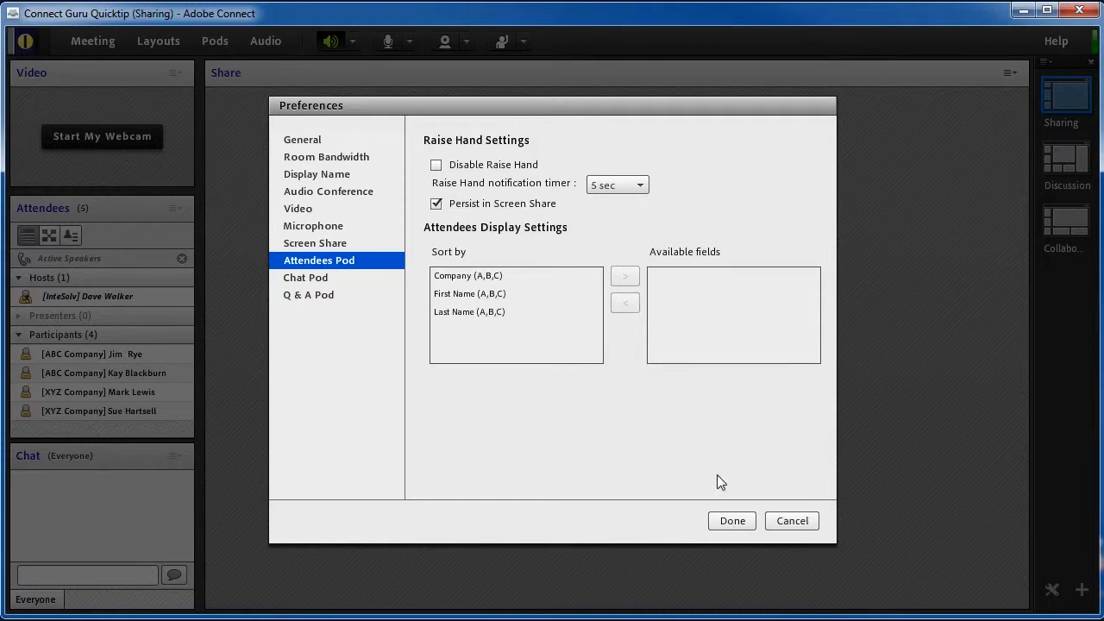
Move the bracketed Company after first and last name, giving 'Jim Rye [ABC Company]'.
left_click(317, 173)
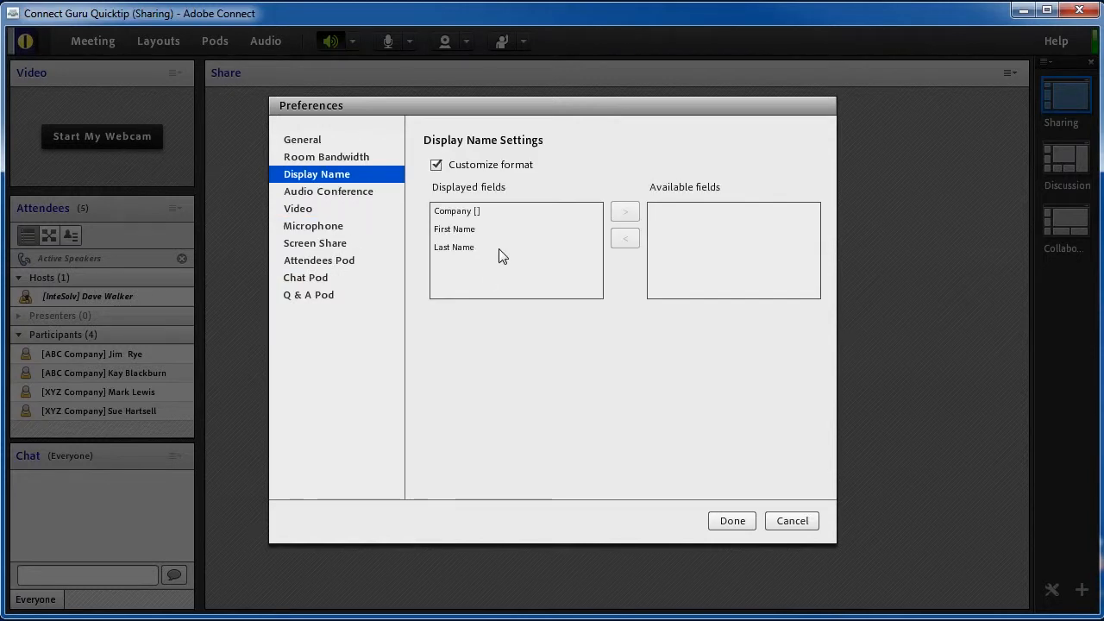
left_click(455, 211)
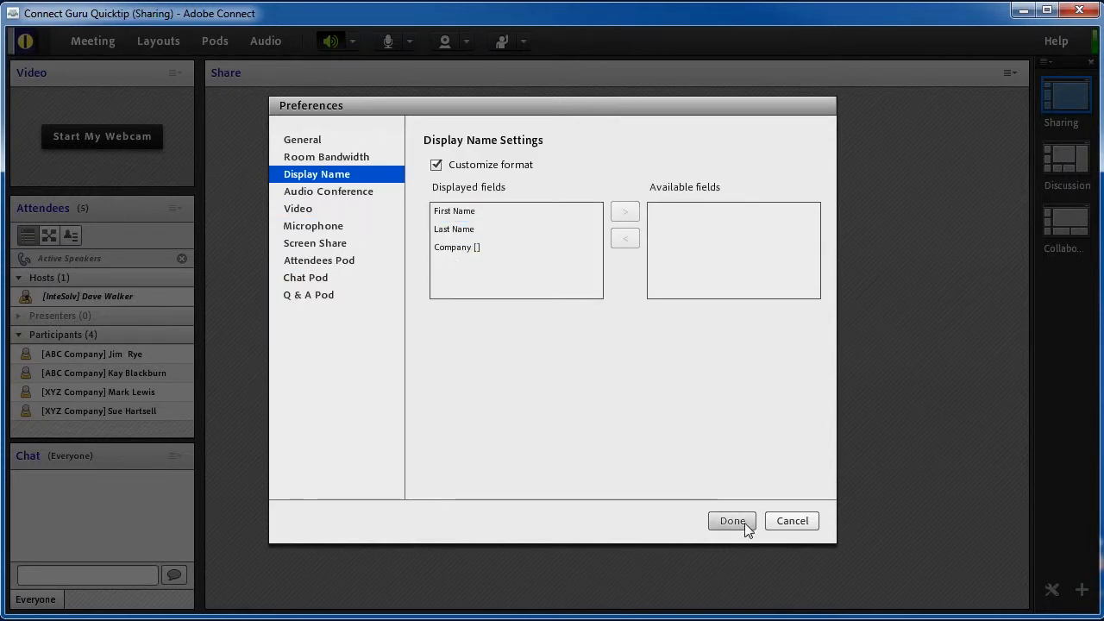
left_click(732, 521)
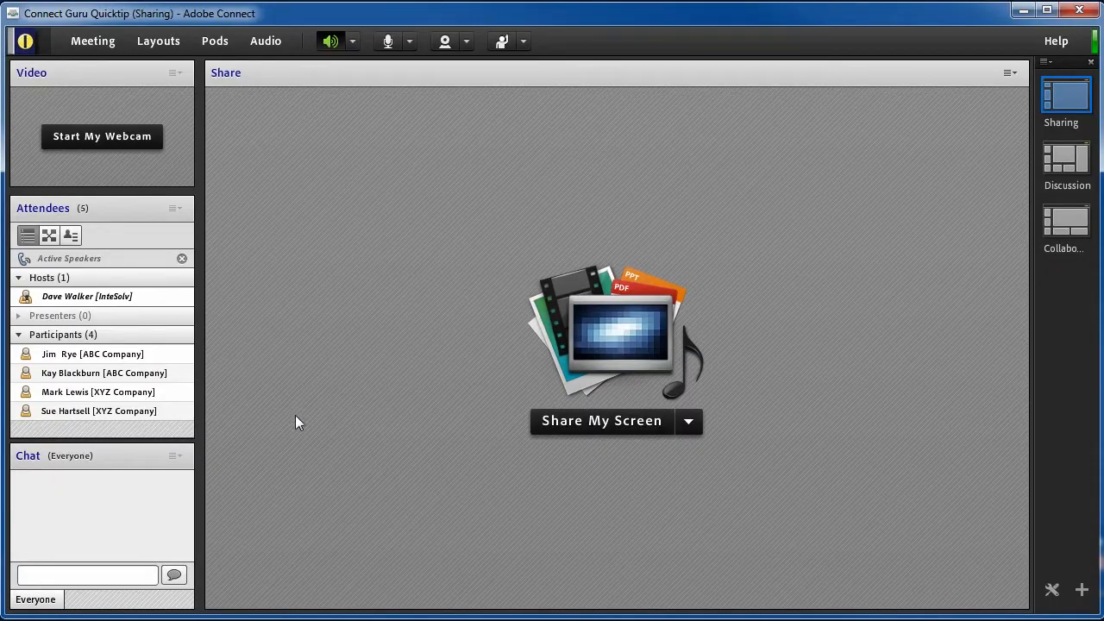
left_click(99, 410)
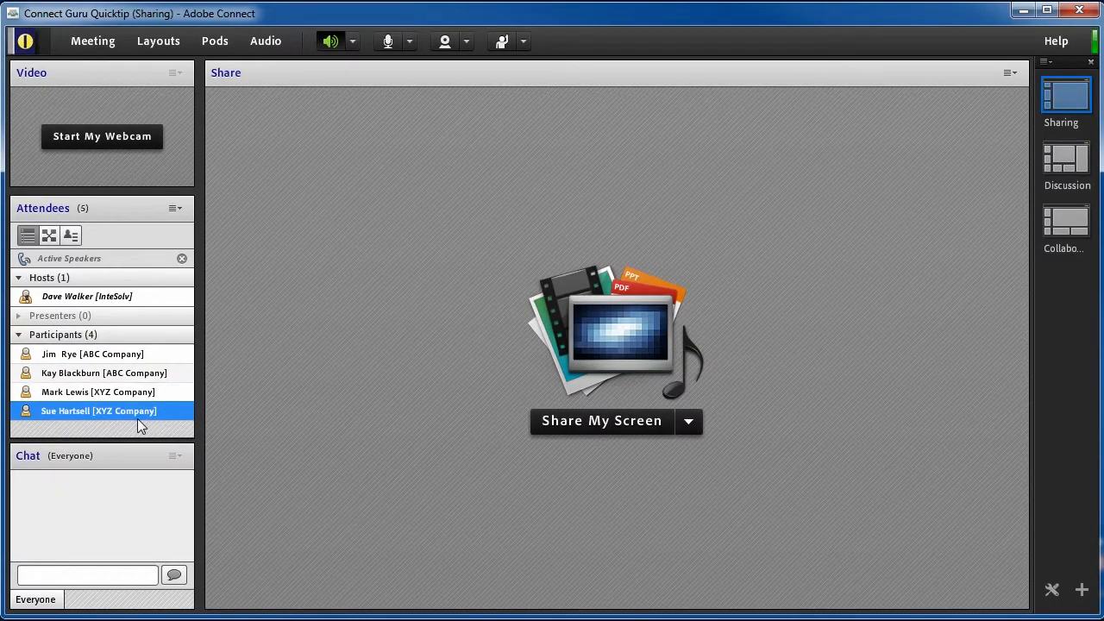